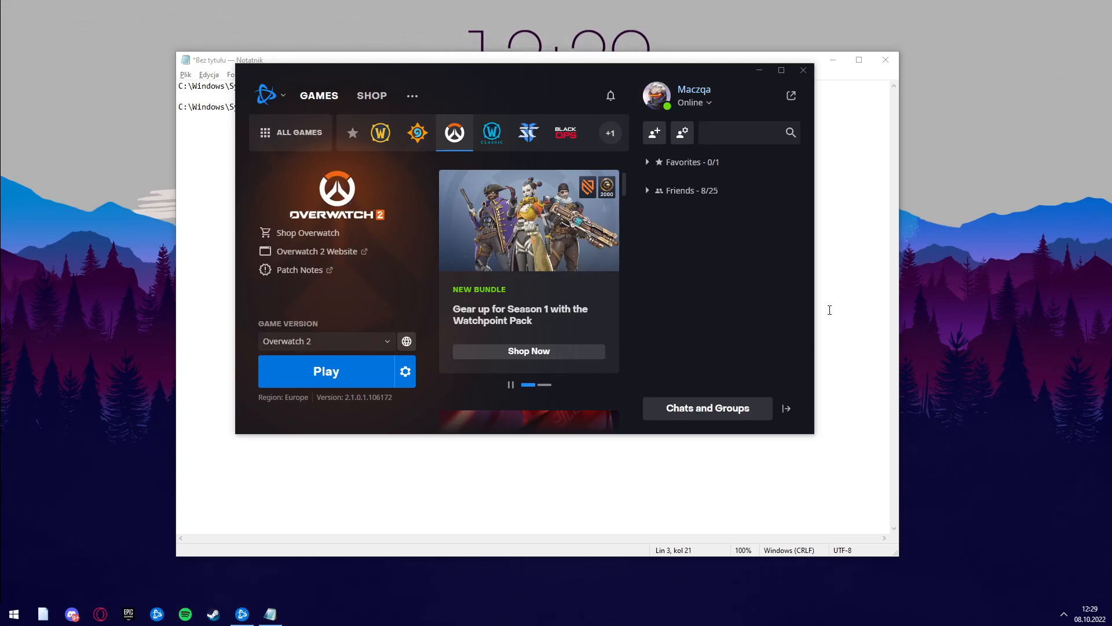
pyautogui.moveTo(329, 251)
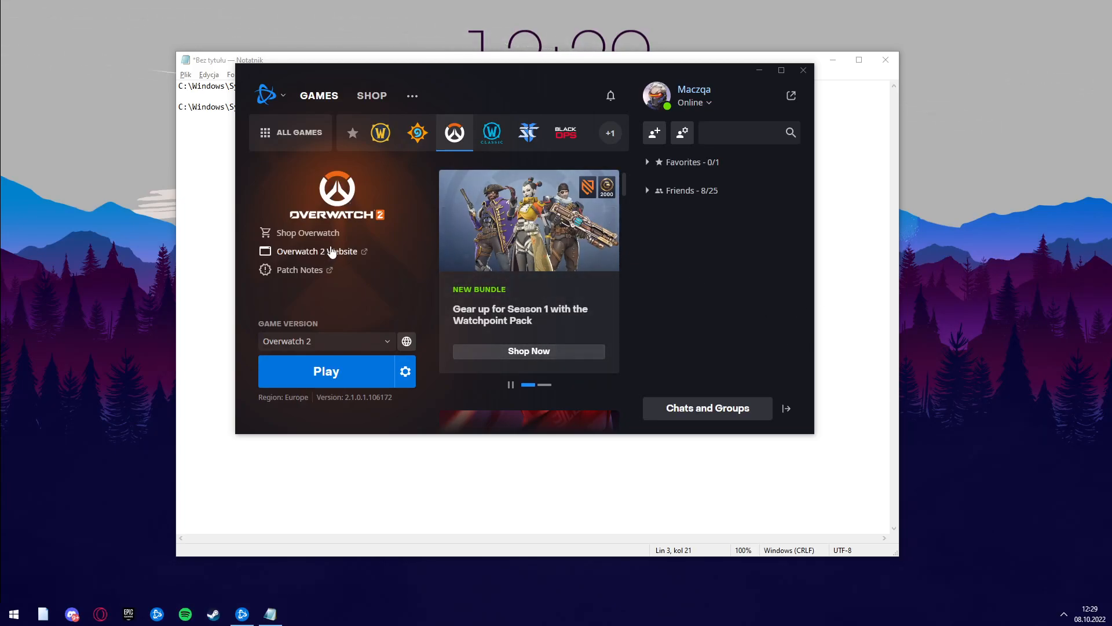
pyautogui.moveTo(359, 275)
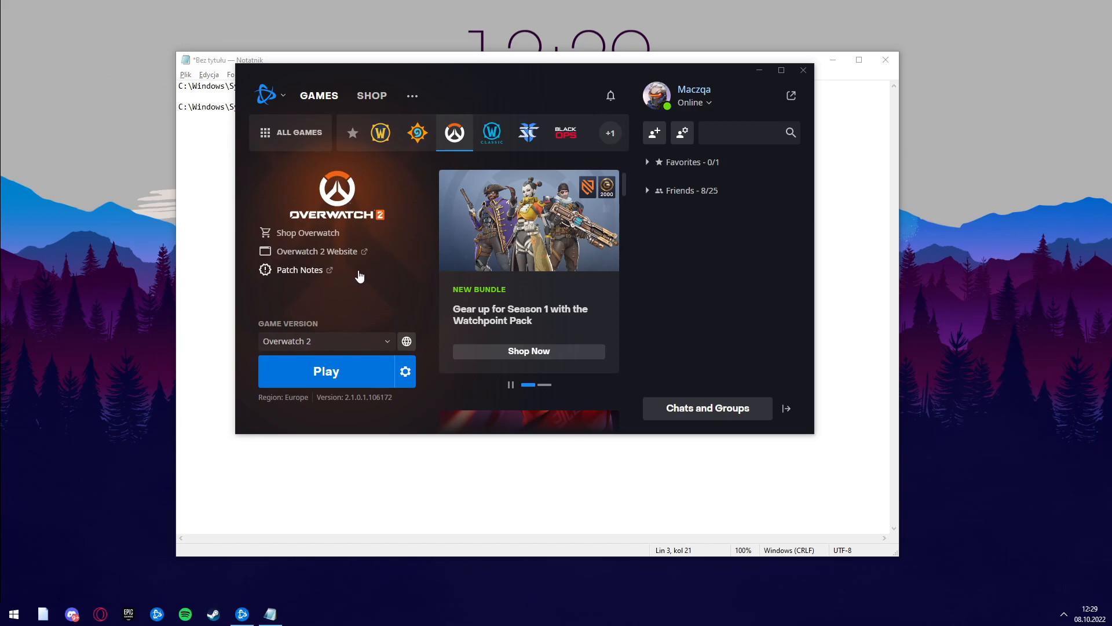
pyautogui.moveTo(349, 261)
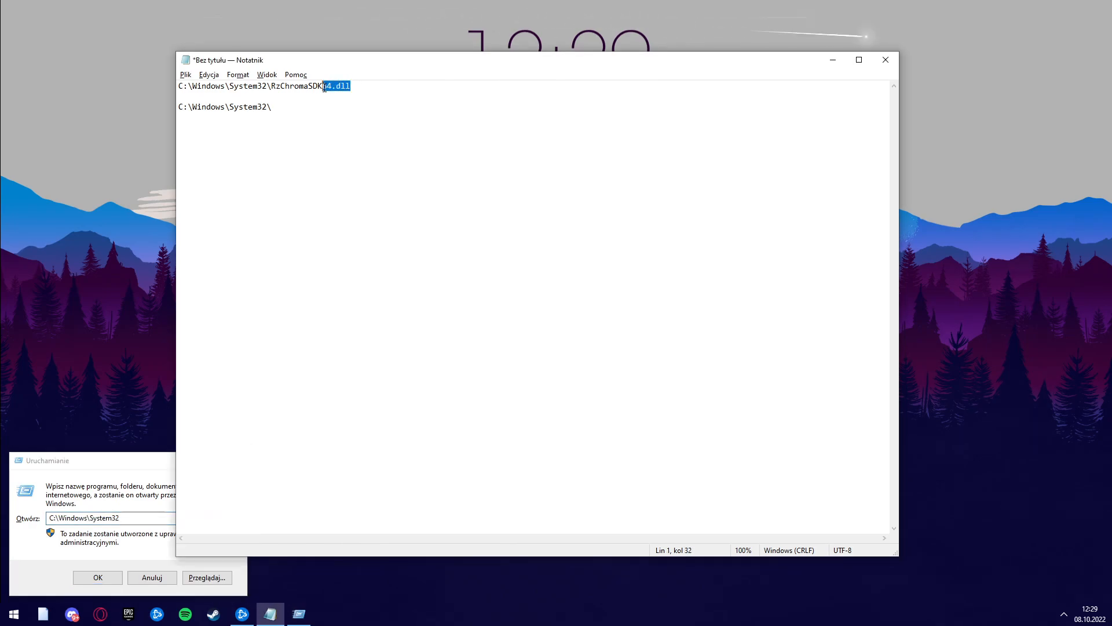
# - Run the copied RzChromaSDK64.dll path and dismiss the 'cannot find' error
pyautogui.tripleClick(249, 86)
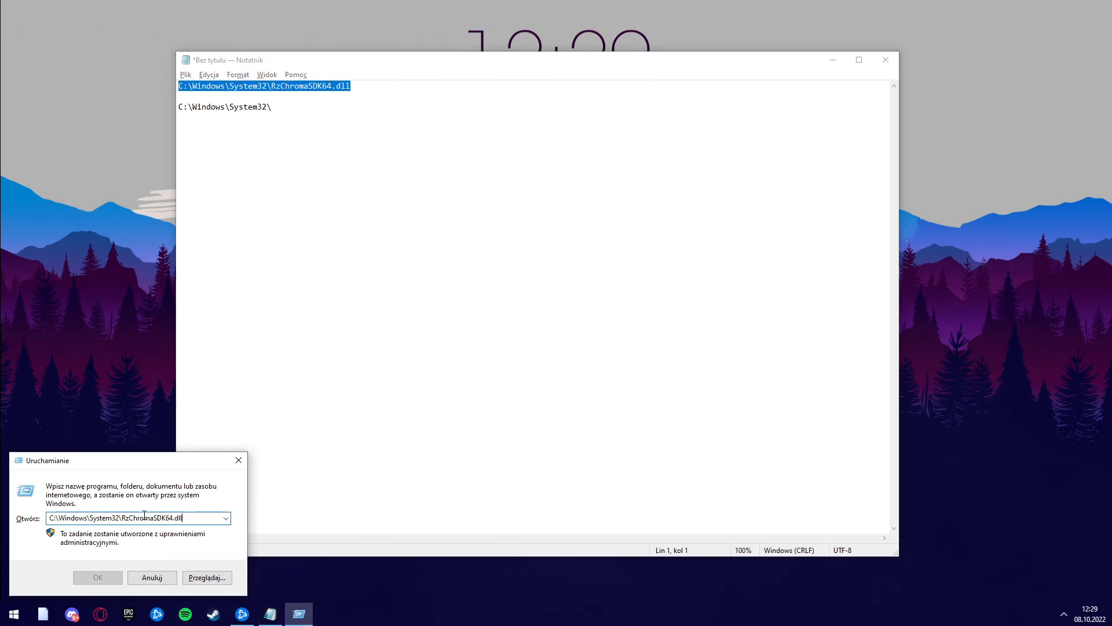
pyautogui.click(97, 577)
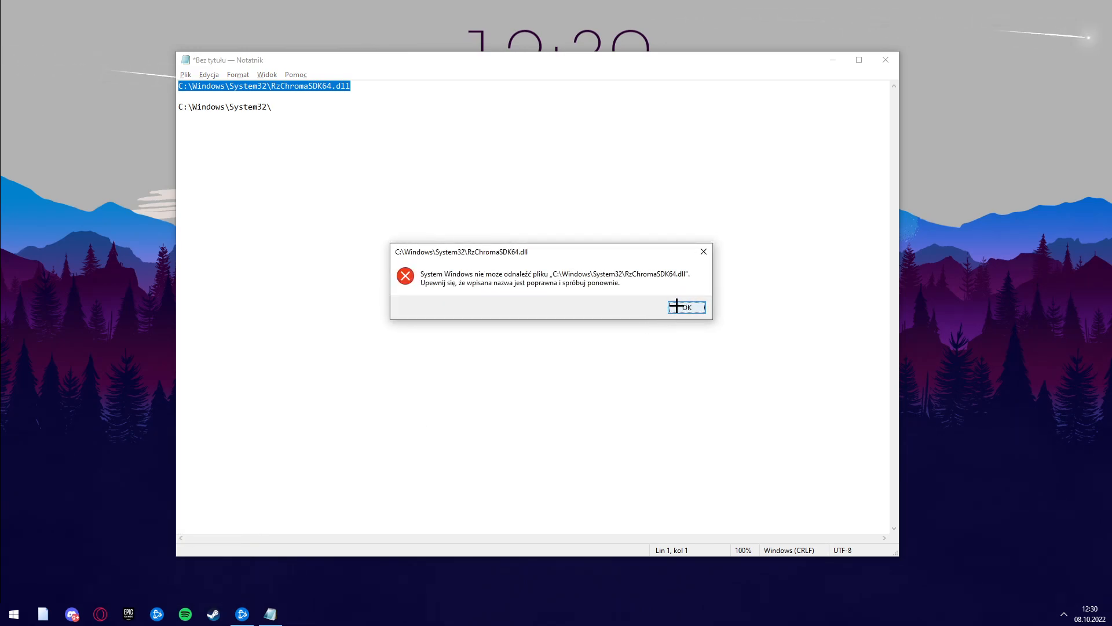
pyautogui.click(686, 306)
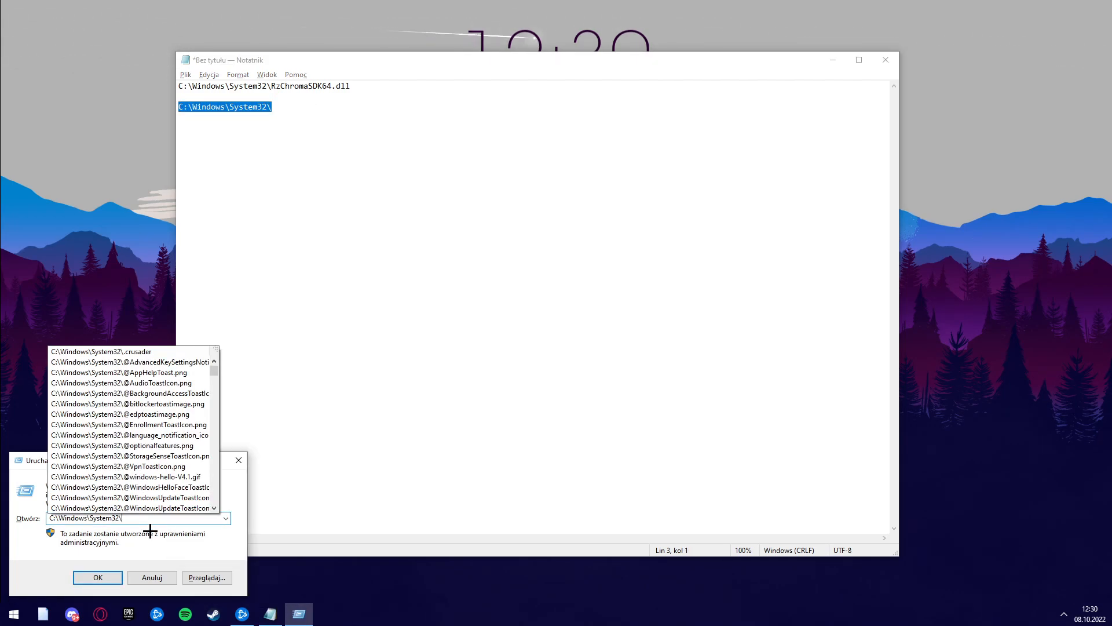
# - Run C:\Windows\System32 to open the System32 folder in File Explorer
pyautogui.click(97, 577)
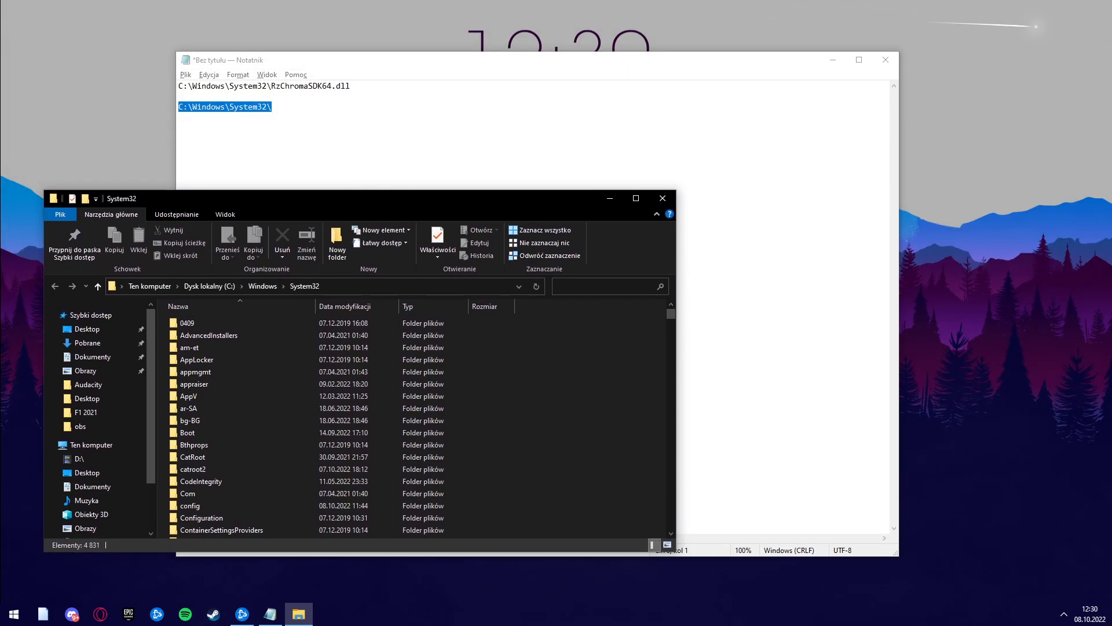
# - Find and delete RzChromaSDK64.dll in System32, then close Notepad without saving
pyautogui.click(602, 285)
pyautogui.write('RzChromaSDK64.dll')
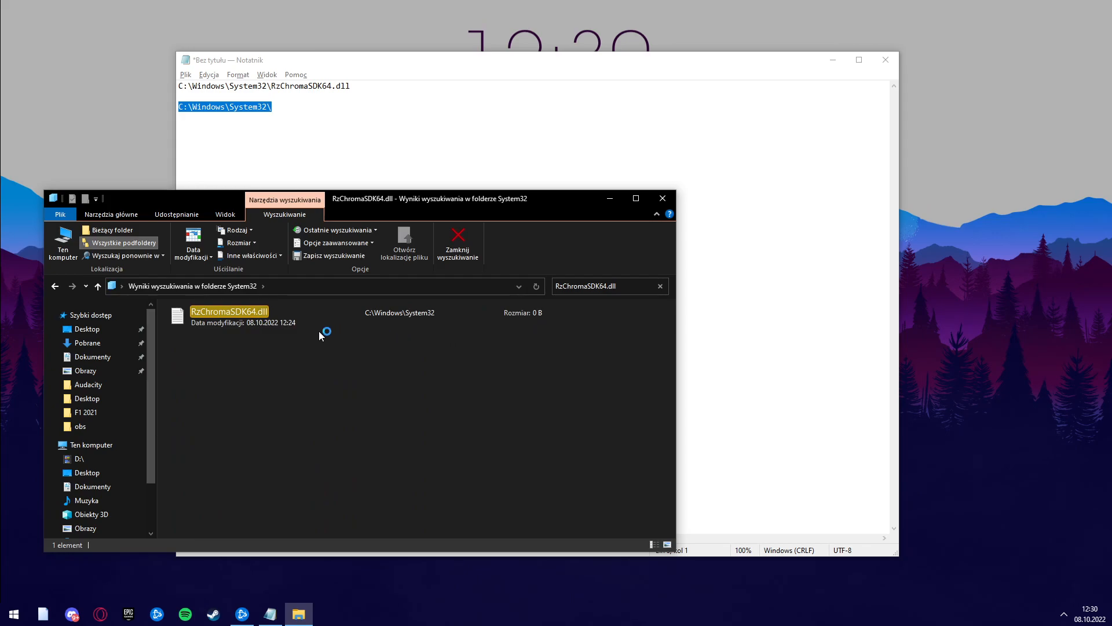
pyautogui.rightClick(228, 312)
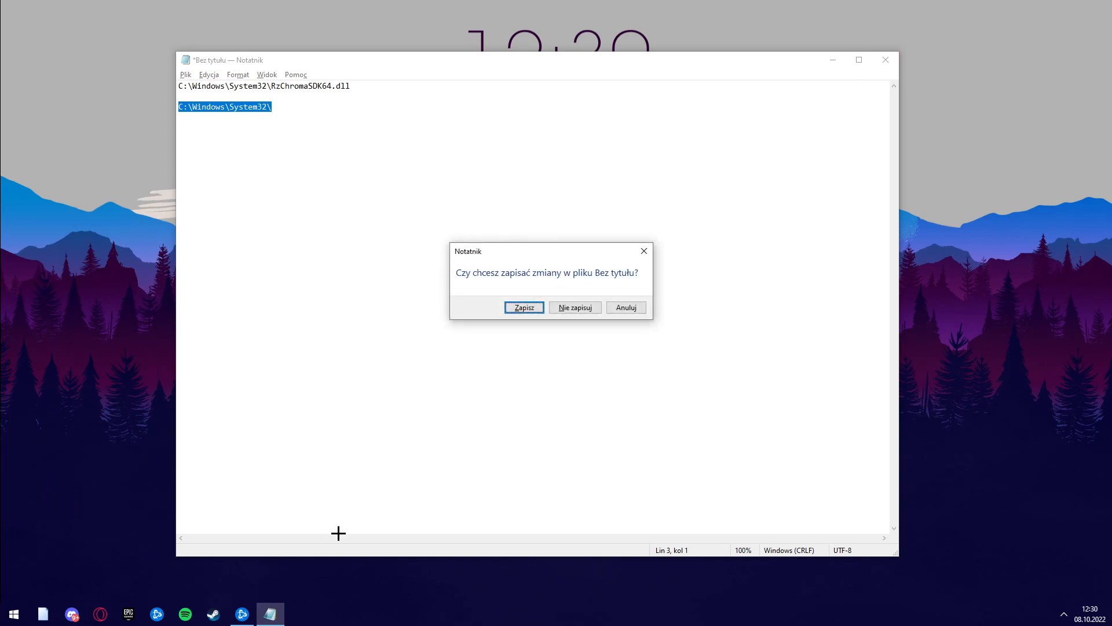
pyautogui.click(574, 307)
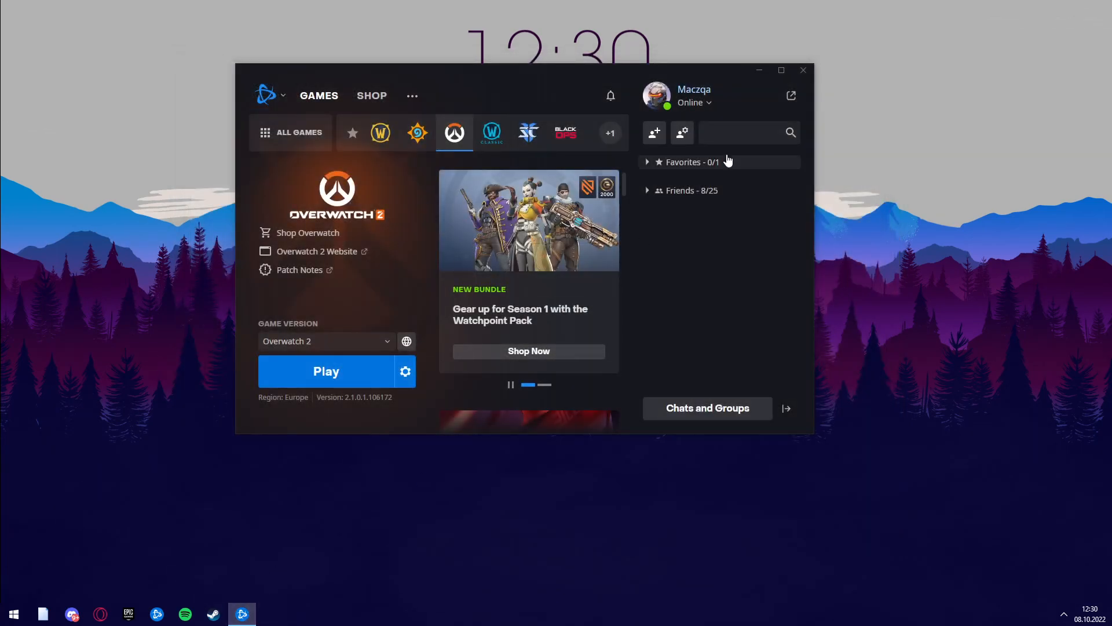